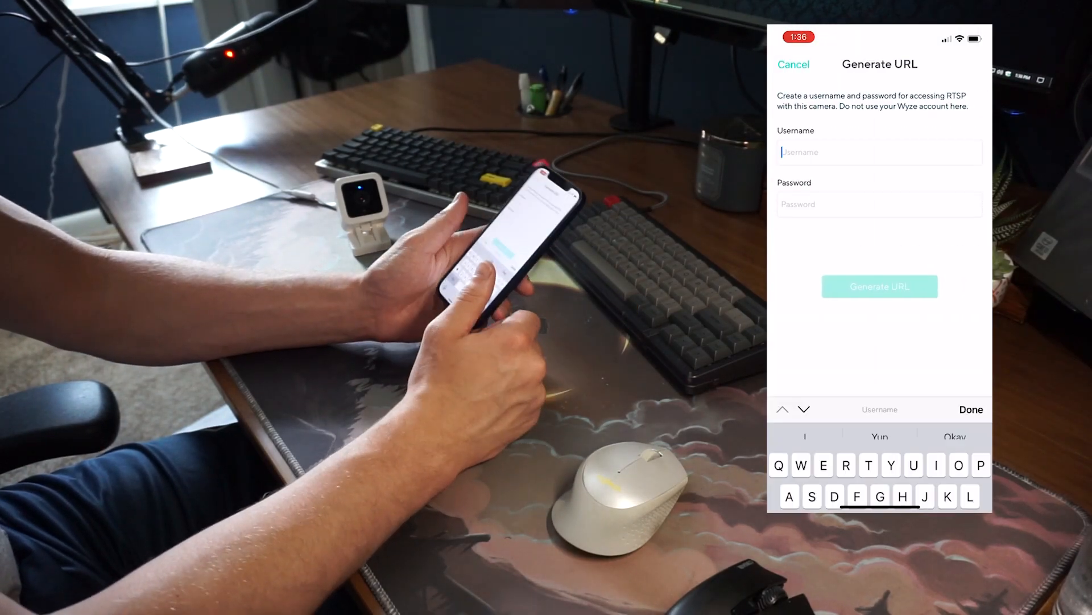
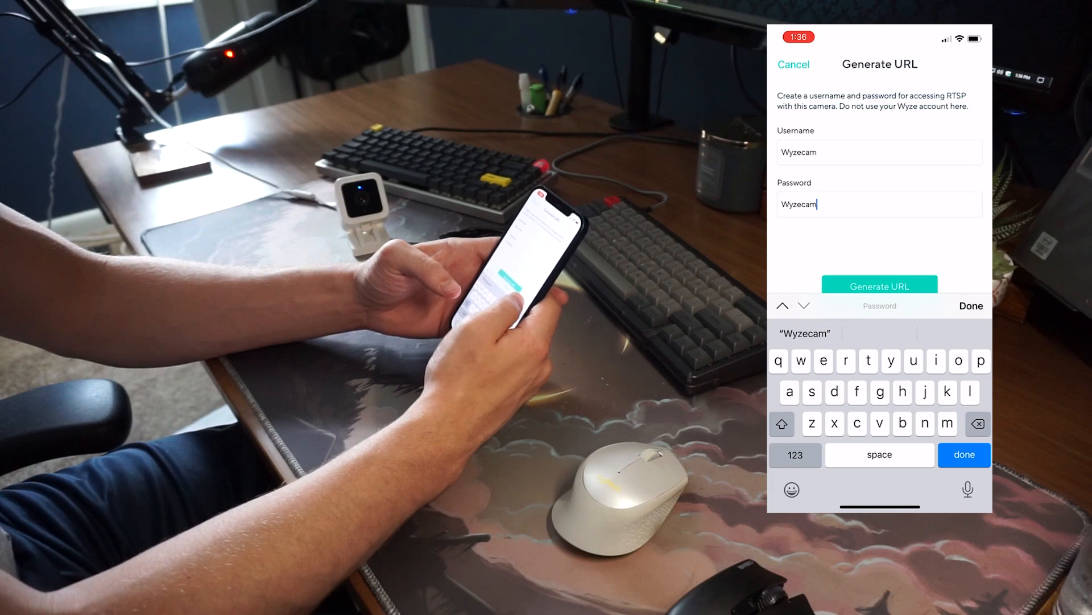
pyautogui.click(879, 286)
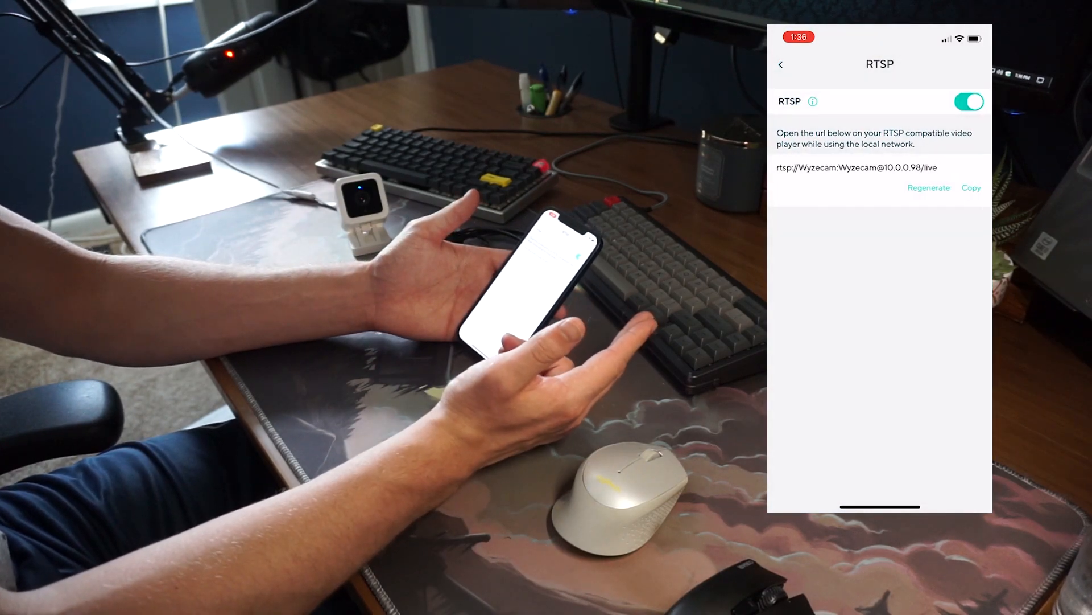